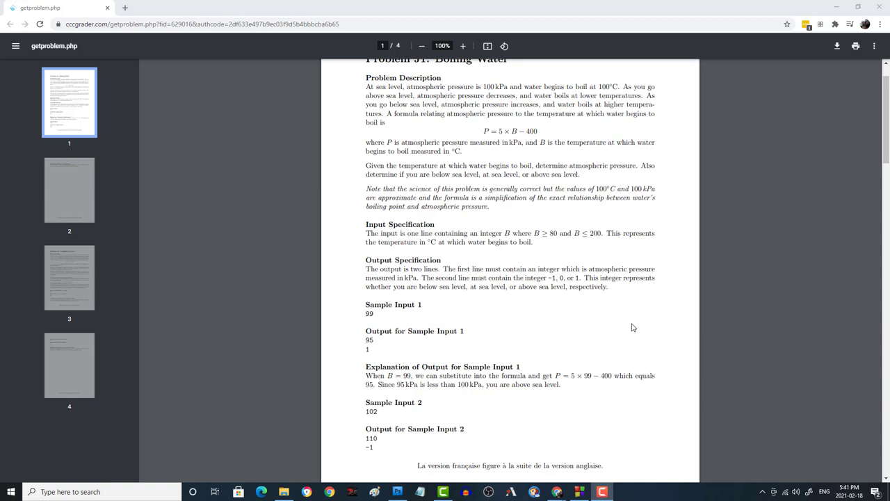
mouse_move(652, 291)
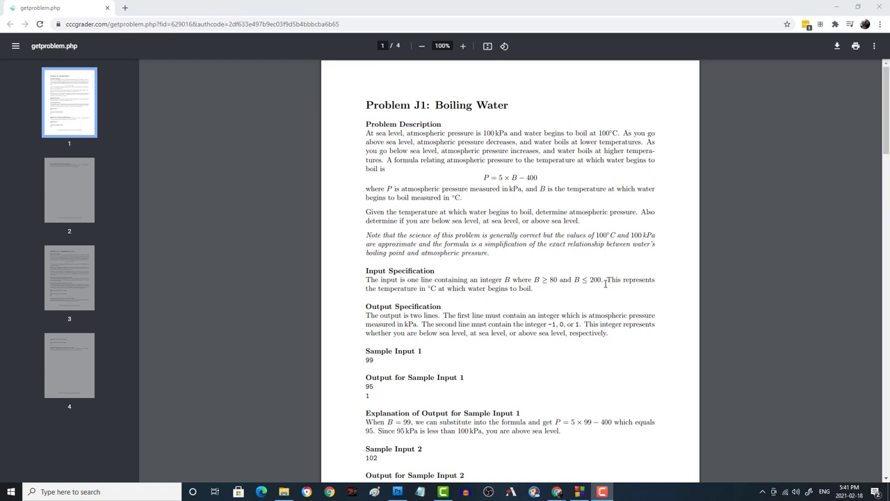
Declare int b and read it from cin inside main
scroll(down, 3)
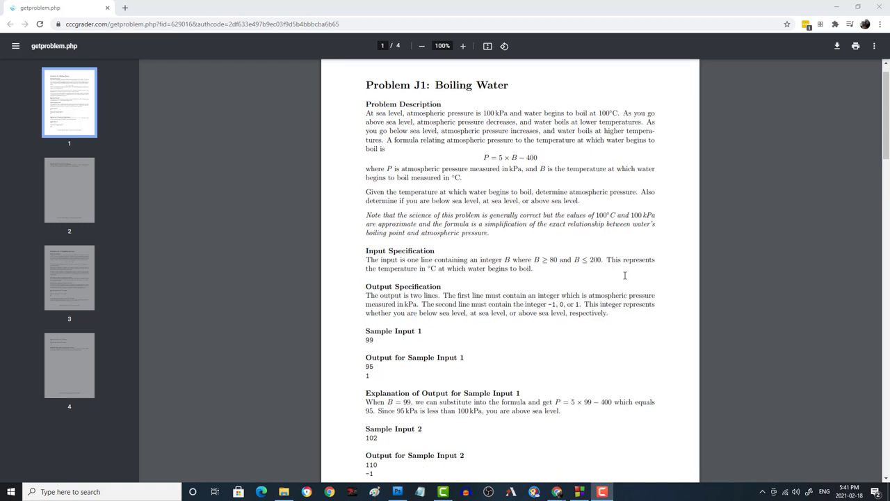
scroll(down, 3)
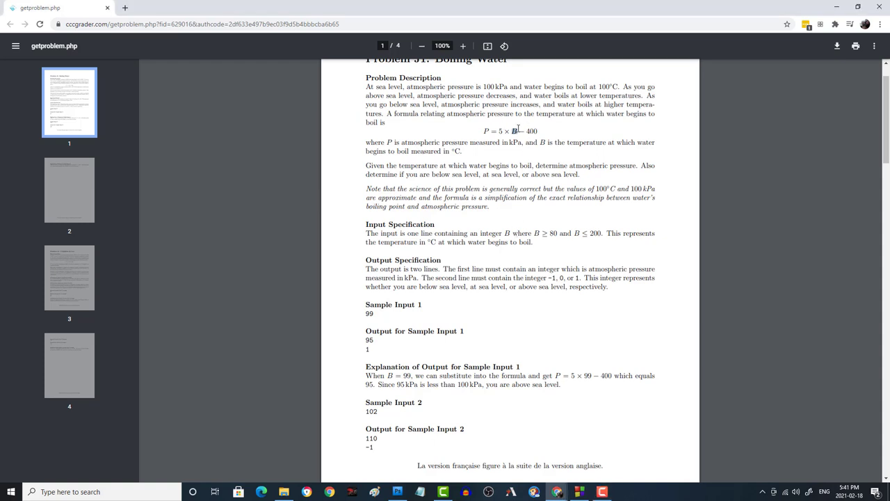
mouse_move(534, 119)
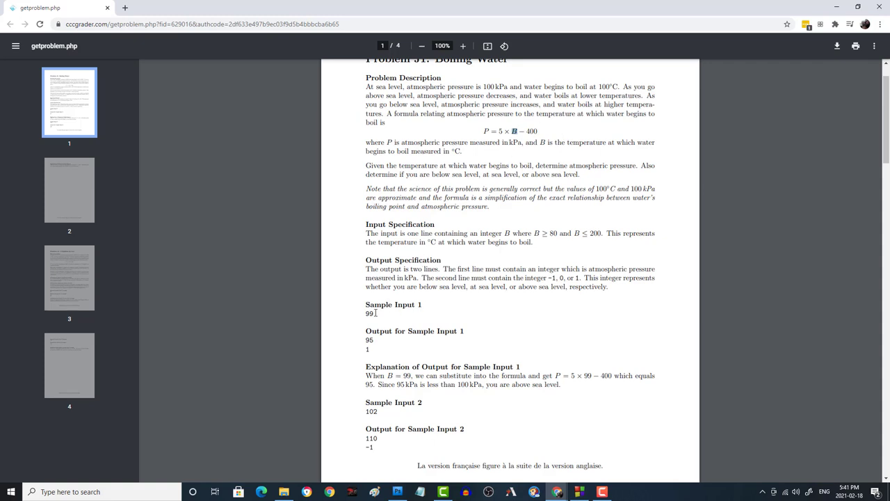
mouse_move(500, 130)
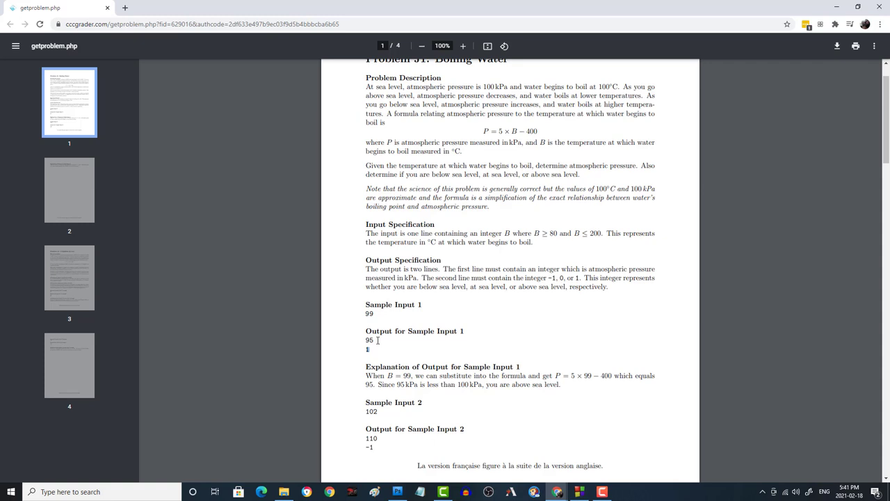
mouse_move(381, 348)
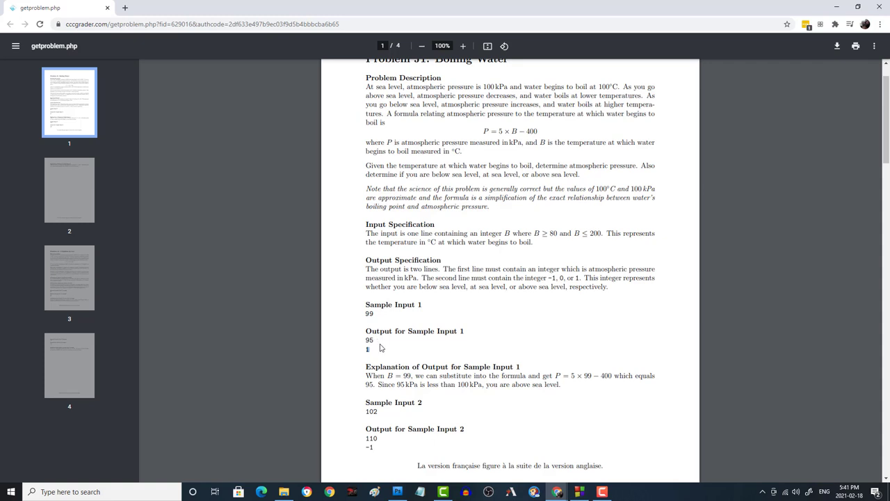
double_click(370, 340)
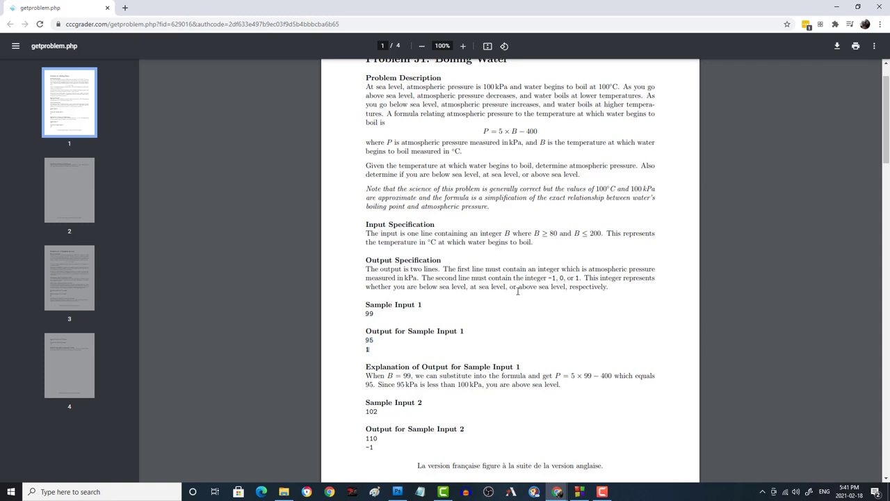
mouse_move(498, 272)
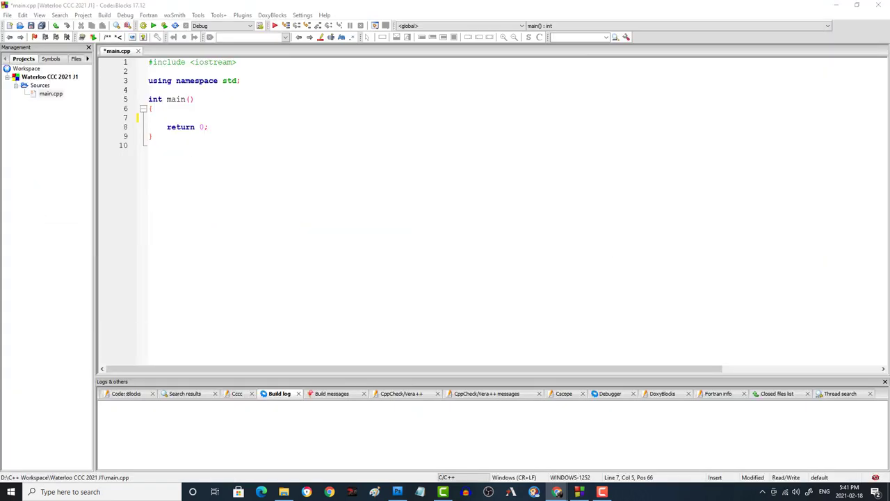
mouse_move(231, 117)
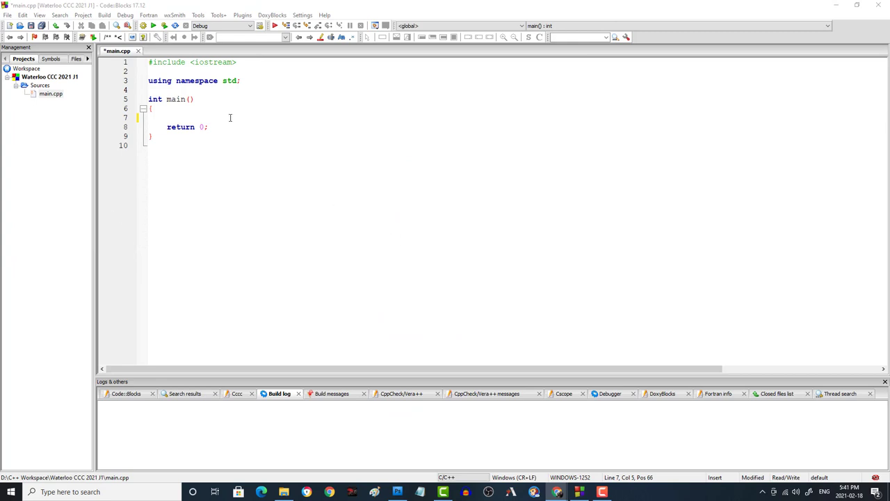
mouse_move(228, 116)
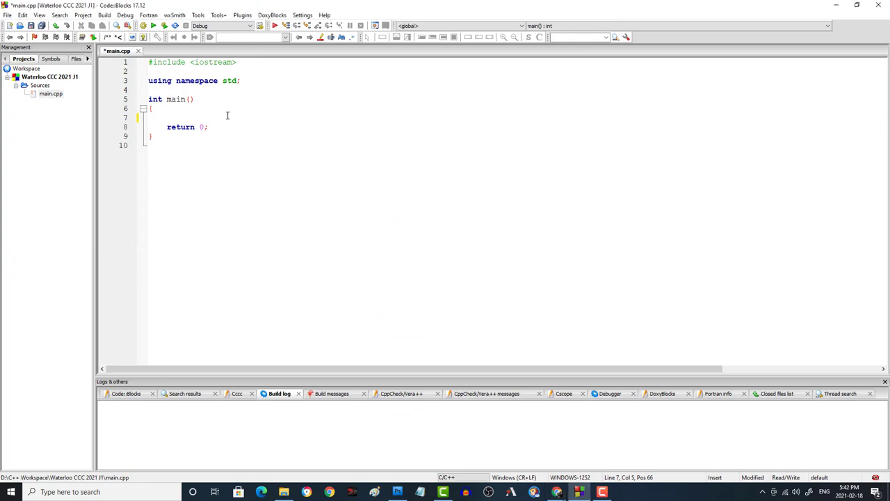
text(int b)
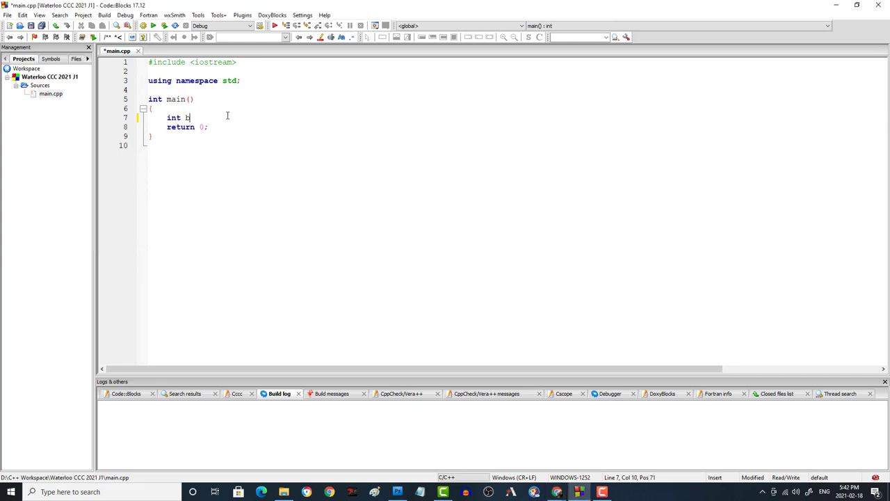
text(;)
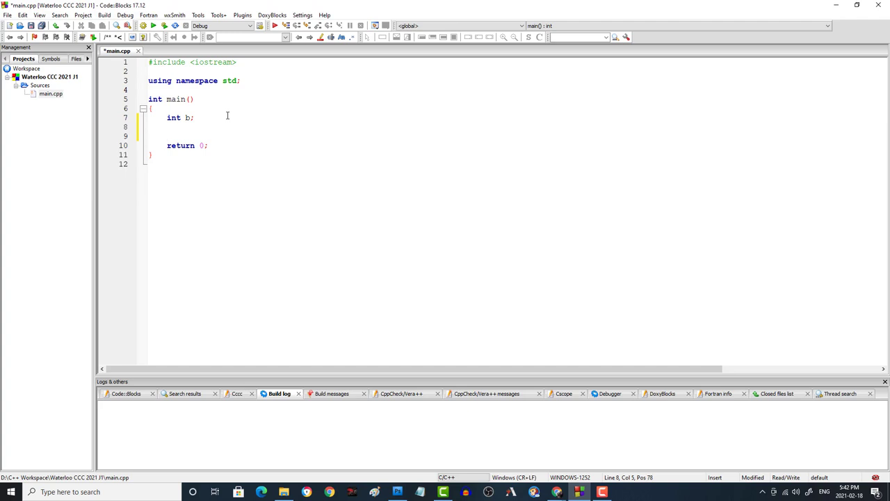
text(cin >>)
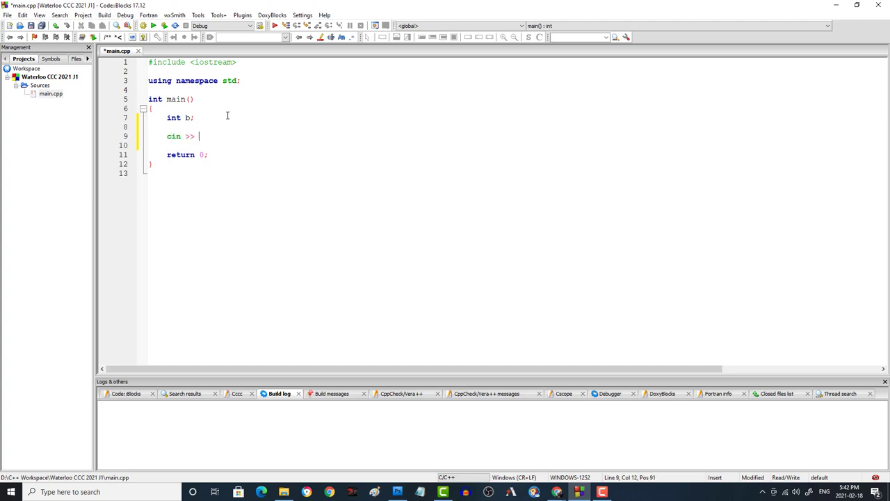
text(b;)
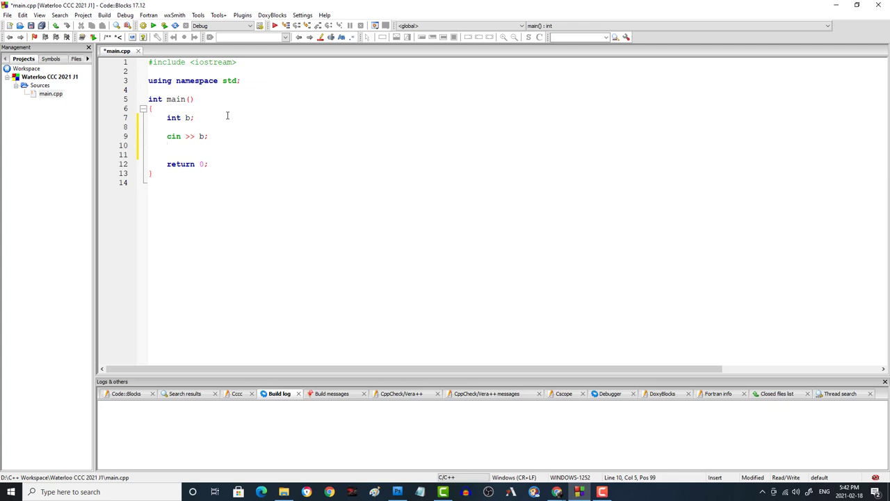
Compute int p = 5*b - 400 and print p followed by endl
text(int p =)
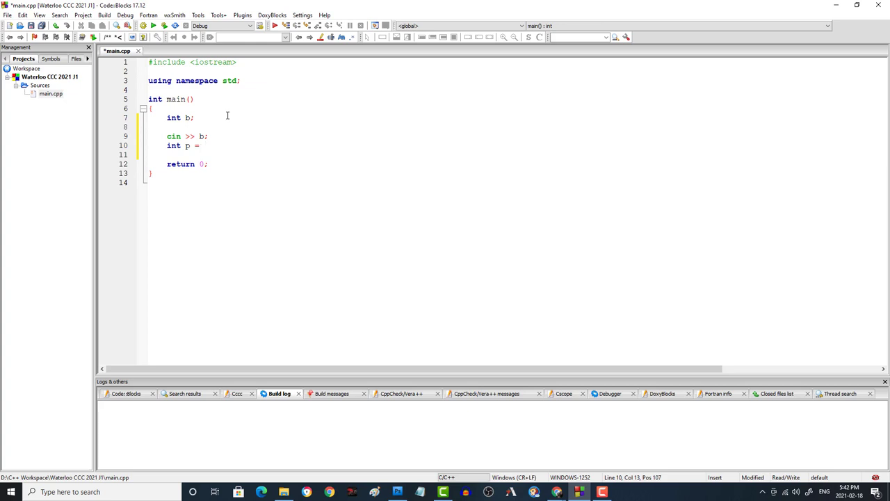
text(5*)
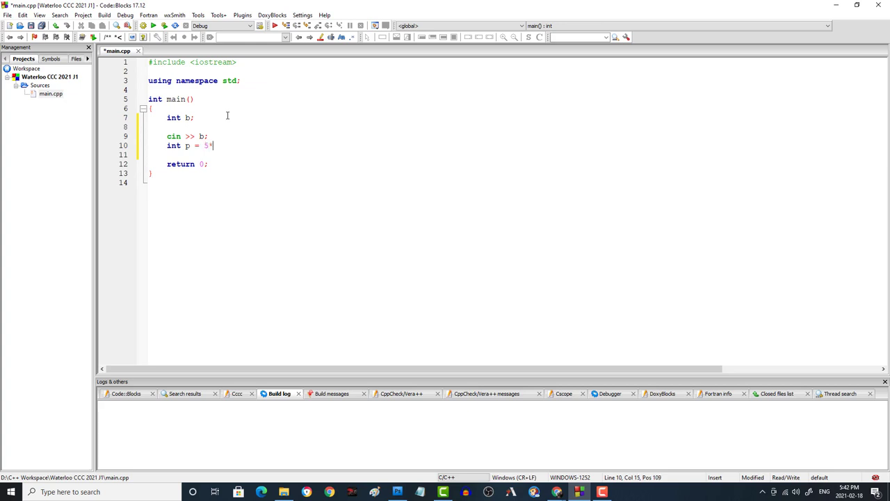
text(b)
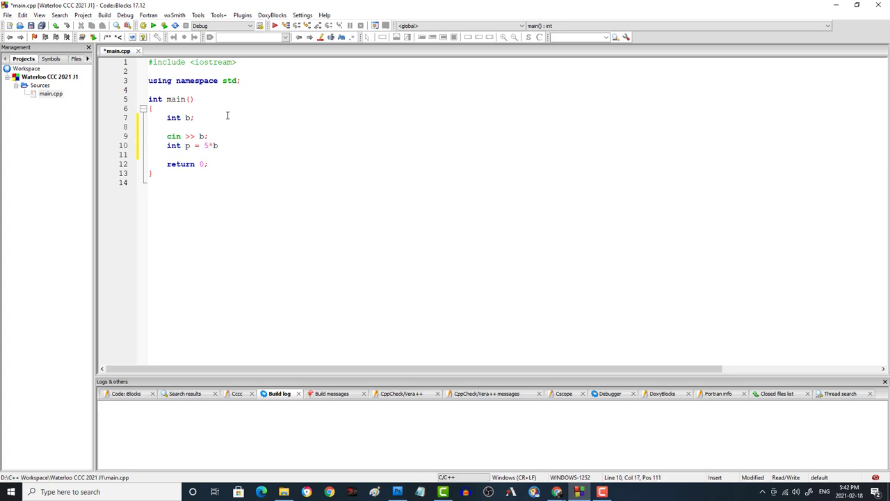
text(- 400;)
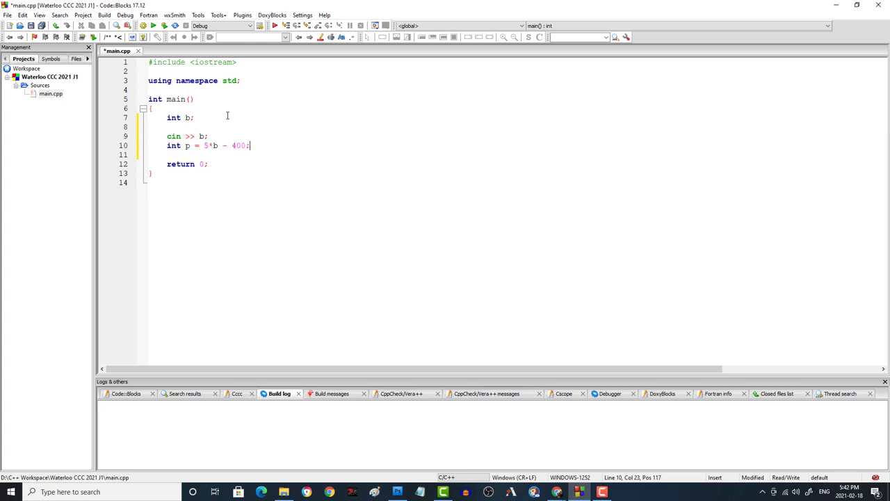
key(enter)
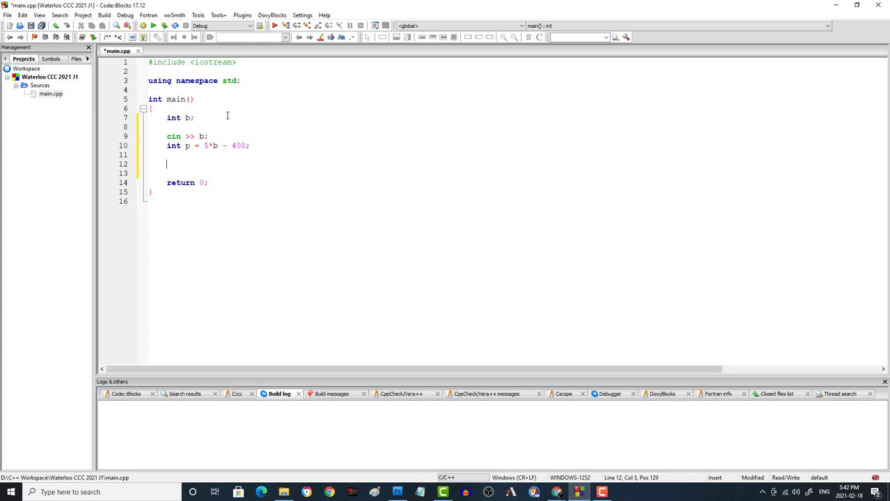
text(cout <<)
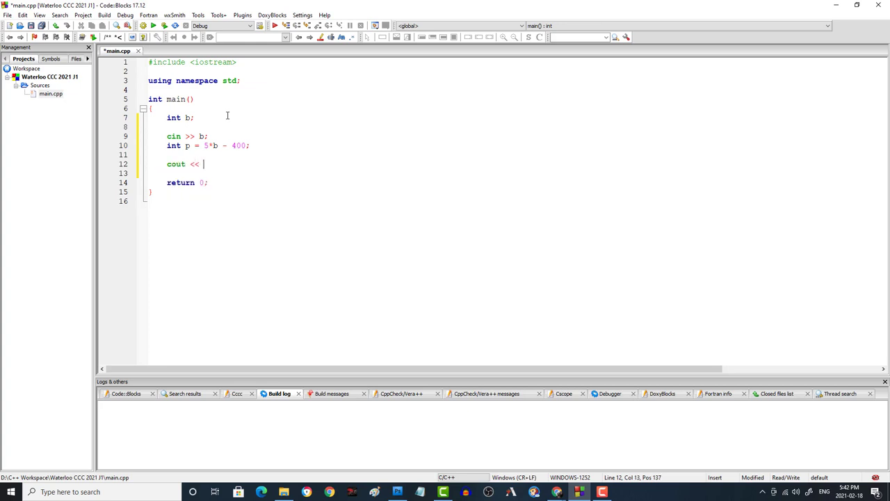
text(p <<)
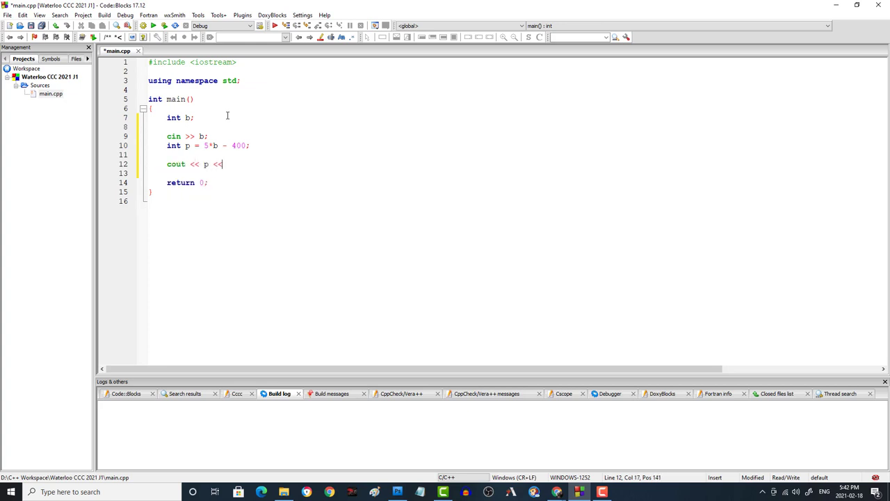
text(endl;)
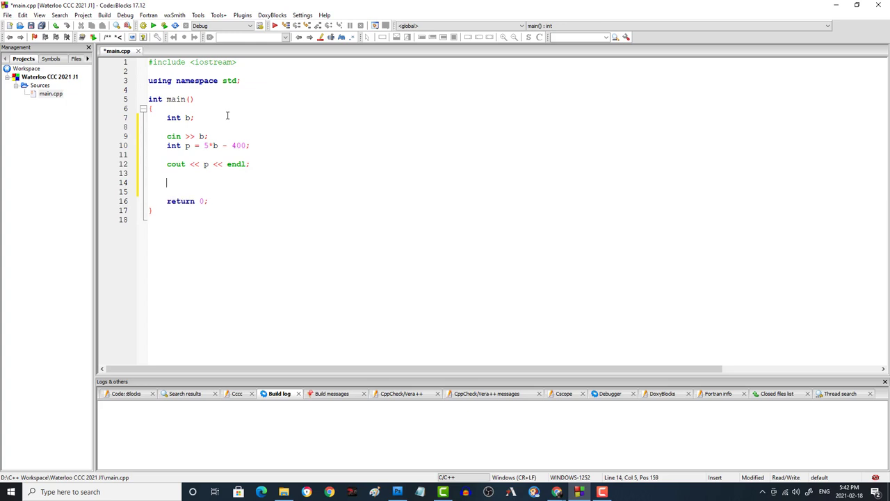
Print 0 when p == 100 and -1 when p > 100 via if / else if
text(if(p))
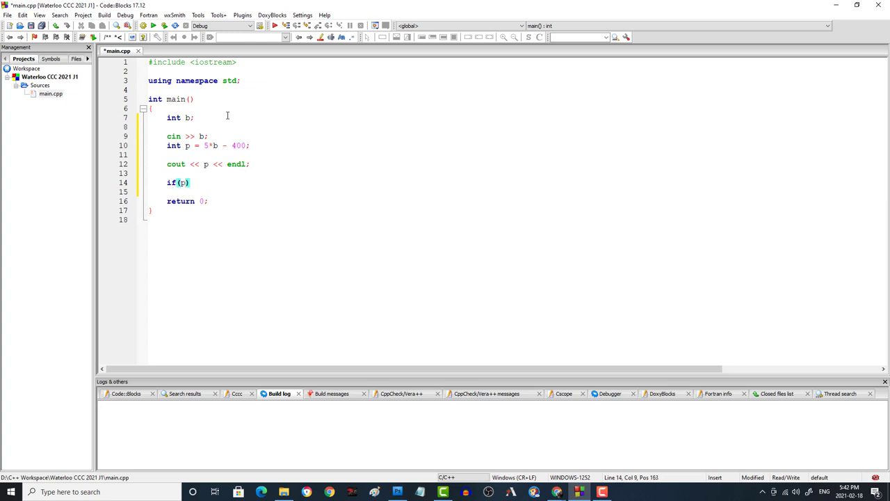
text(== 100)
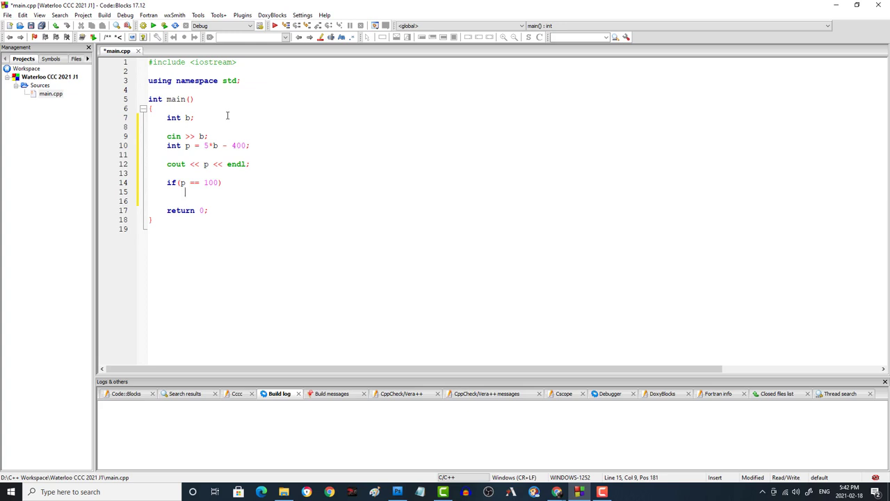
text(cout <<)
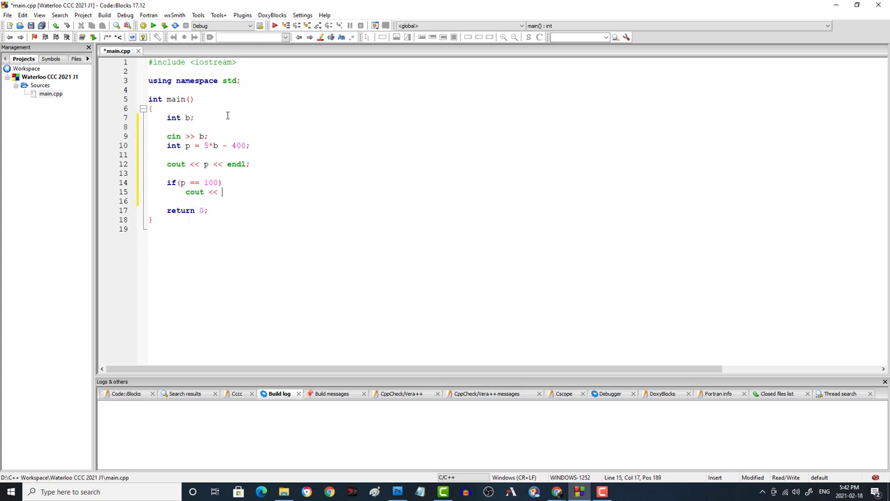
text(0;)
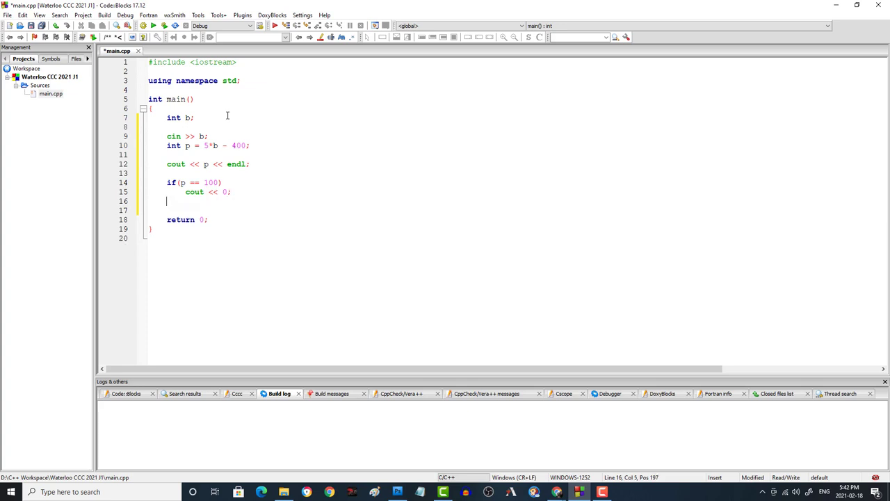
text(else if ())
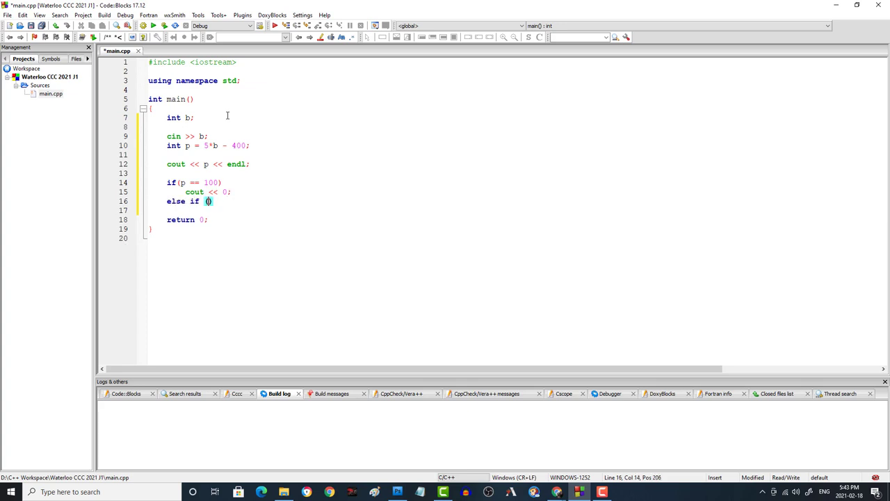
text(p)
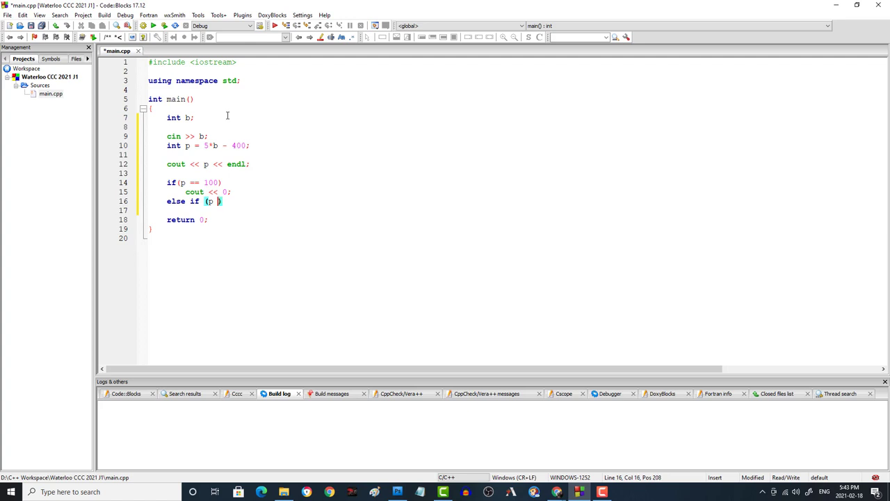
text(> 100))
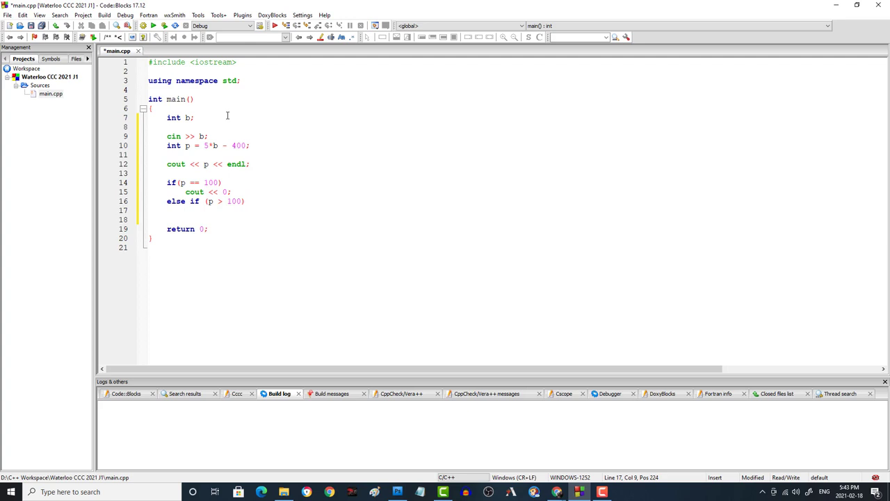
text(cout)
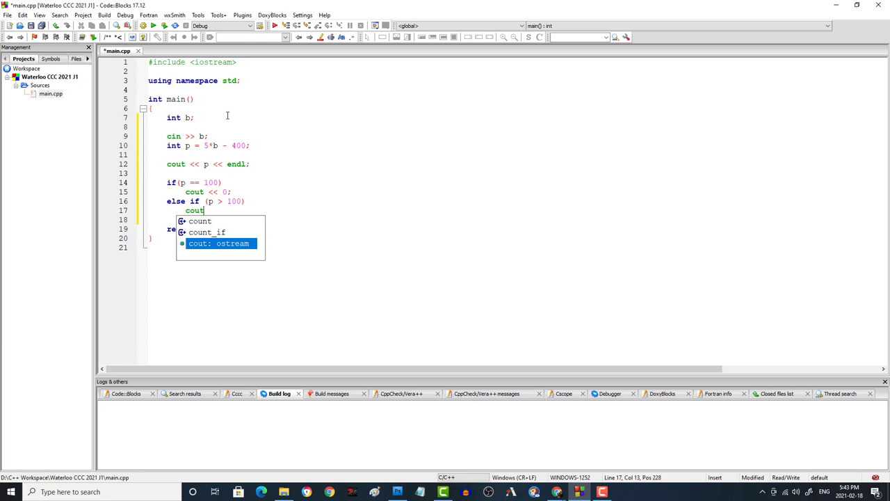
text(<< -1)
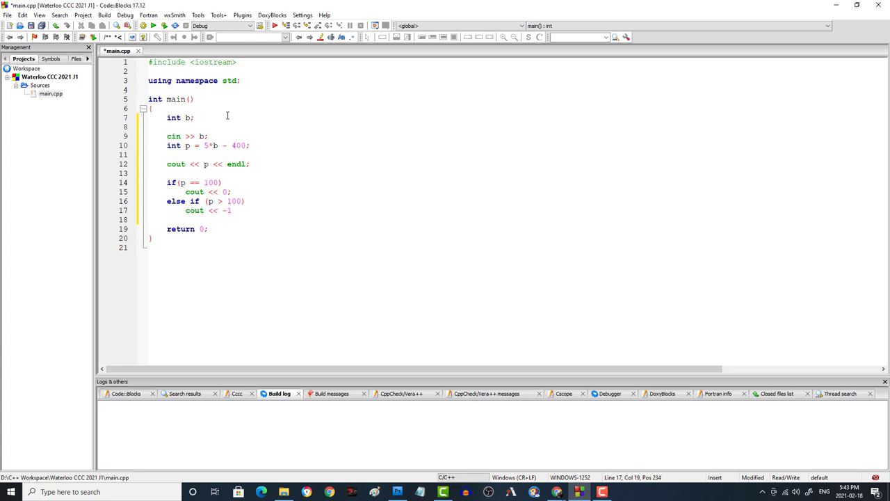
Add the else branch printing 1 for p below 100
text(else)
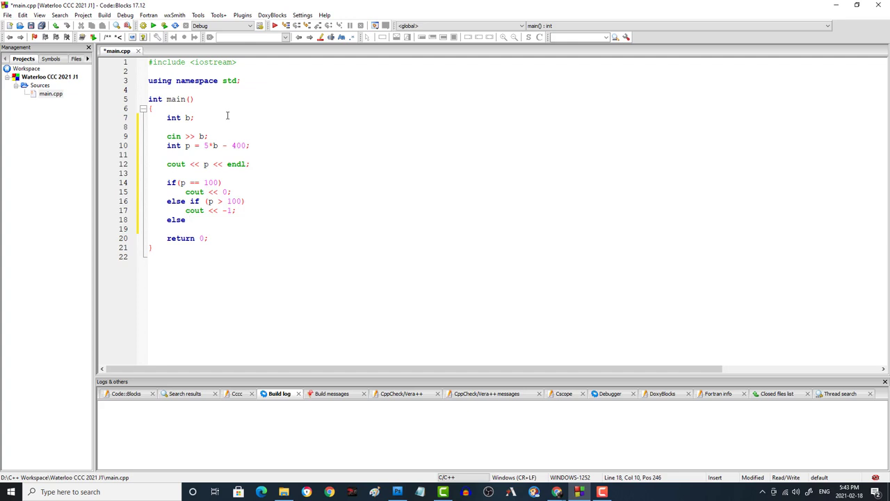
text(co)
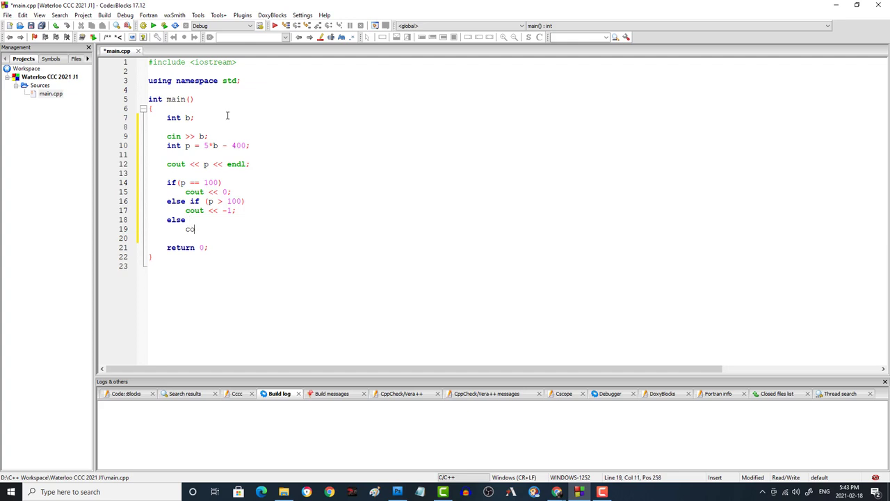
text(out)
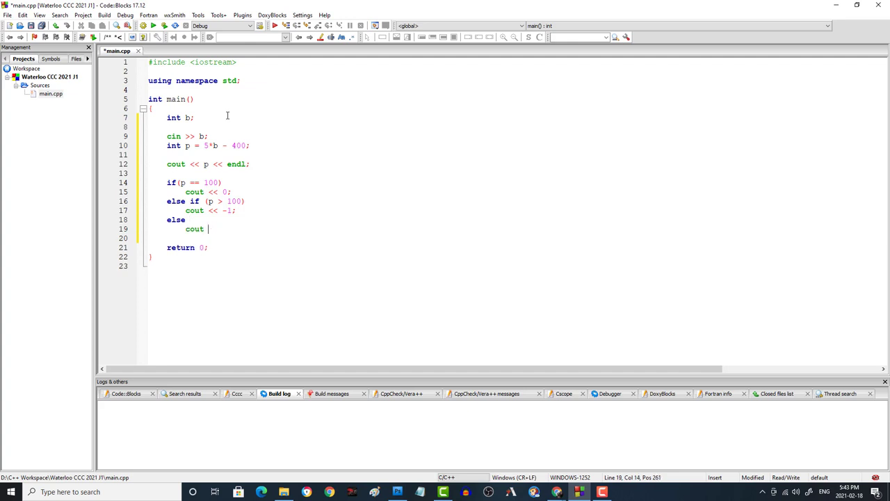
text(<< 1)
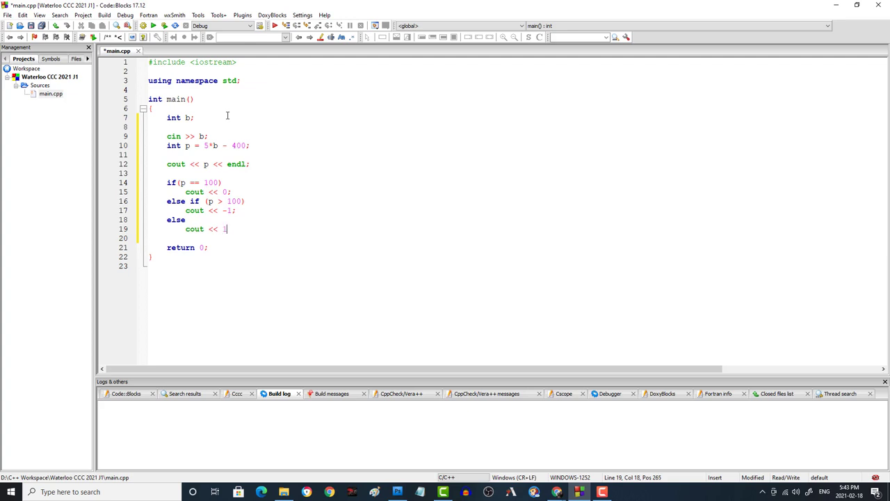
text(;)
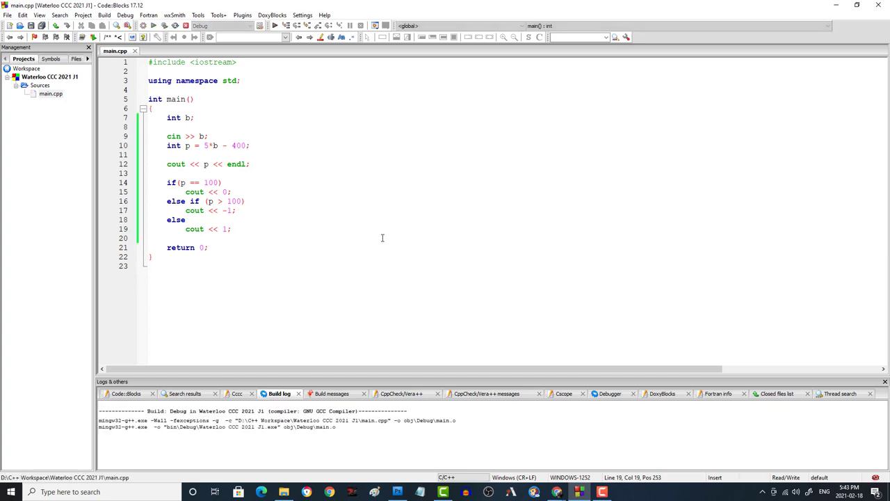
click(153, 25)
text(99)
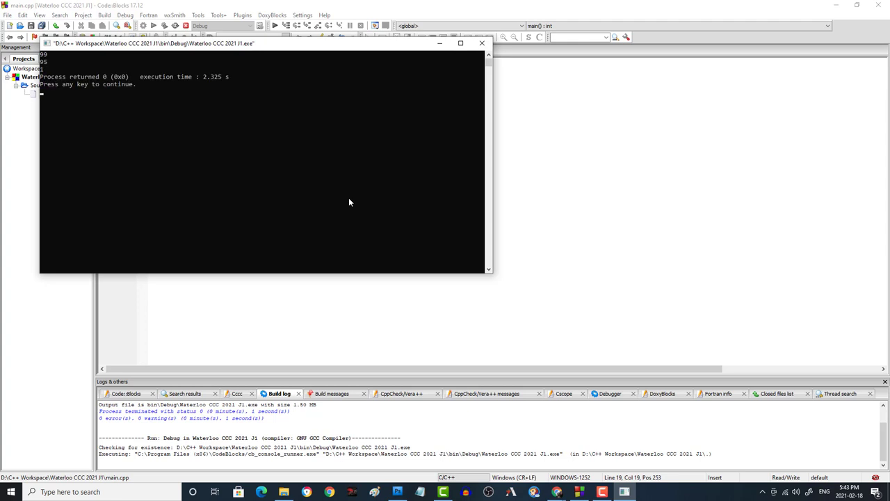
mouse_move(325, 228)
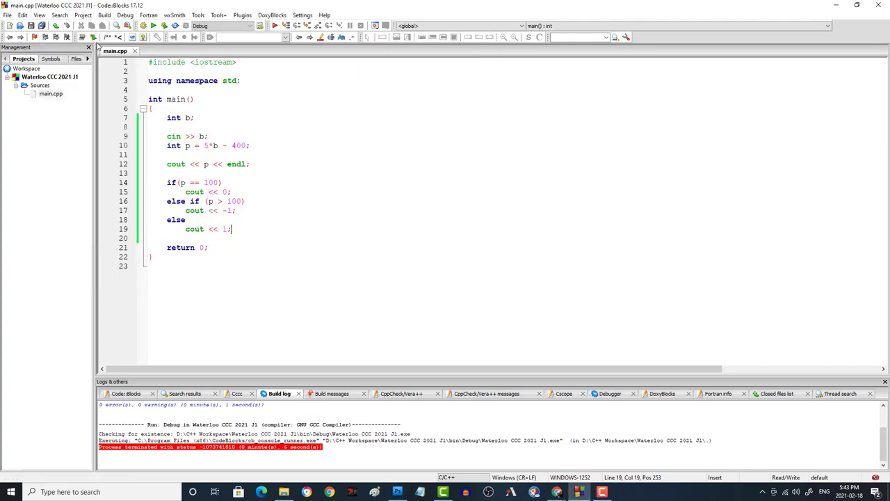
click(153, 25)
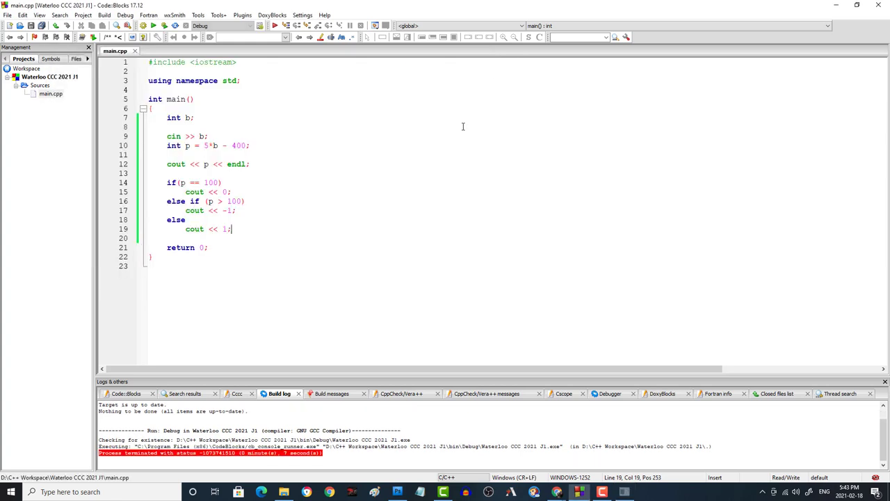
mouse_move(337, 286)
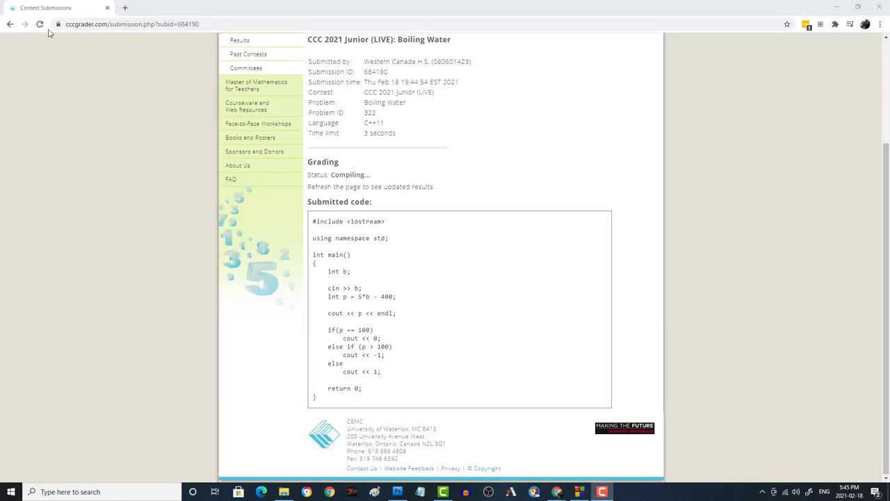
Reload the submission page until grading shows Completed with 15/15 points
click(39, 24)
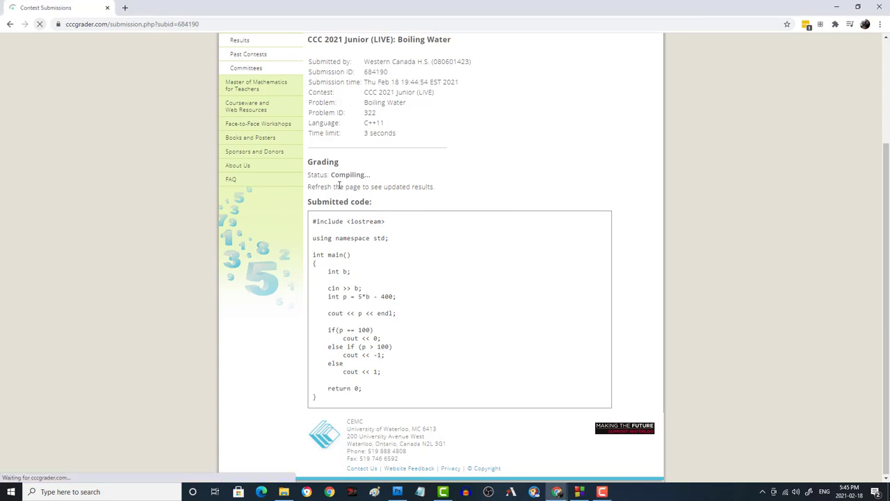
click(41, 23)
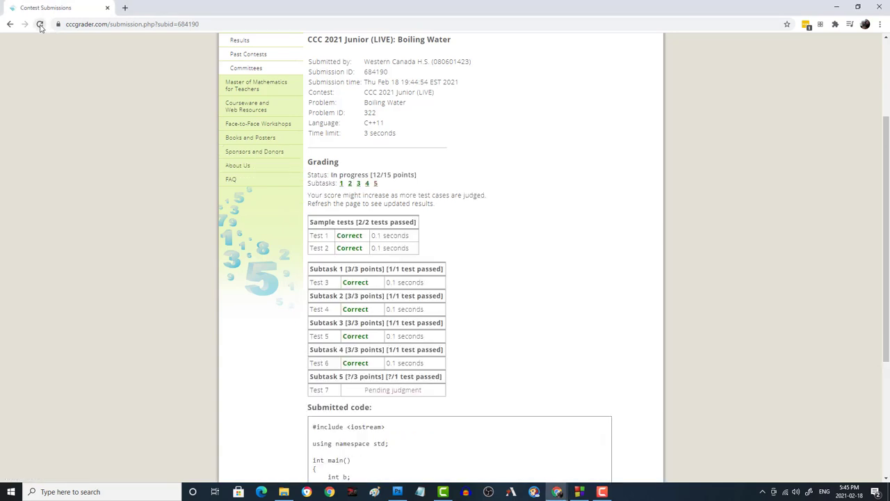
click(38, 24)
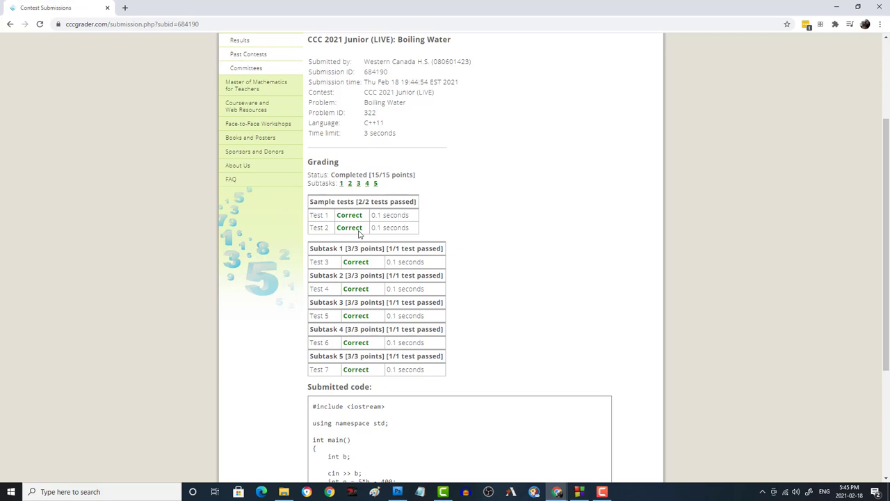
mouse_move(114, 253)
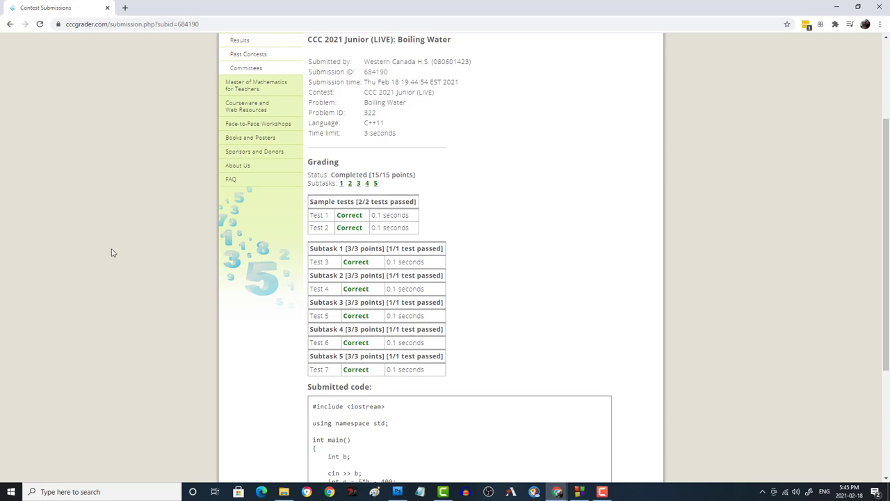